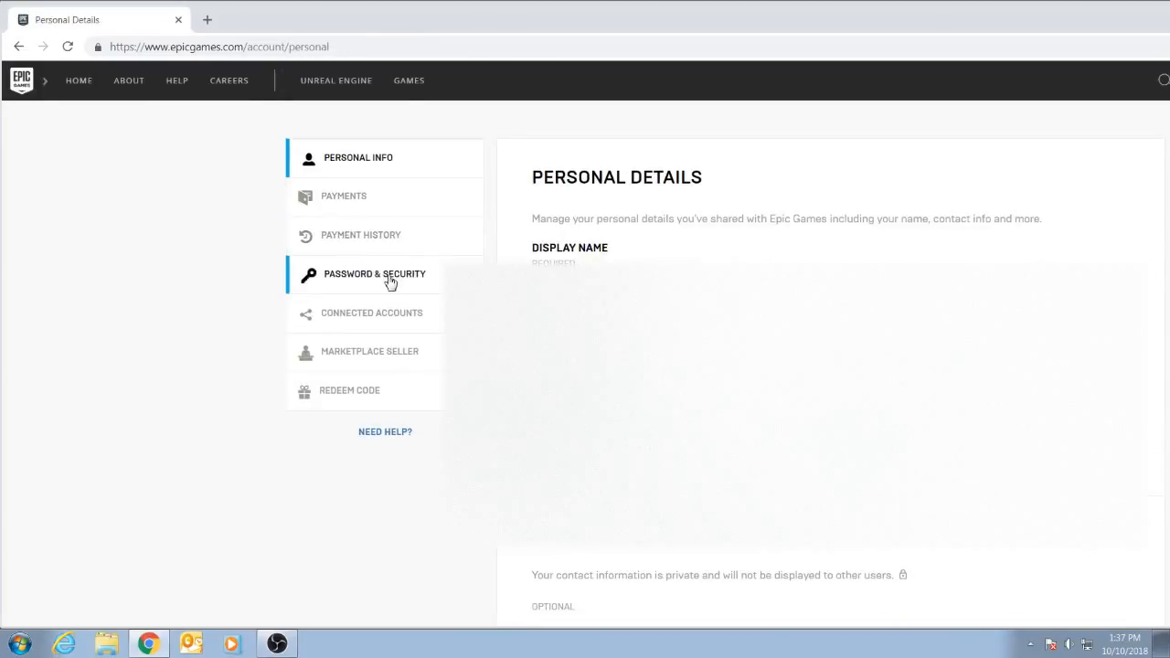
Go to the account's Password & Security settings from the sidebar.
left_click(373, 274)
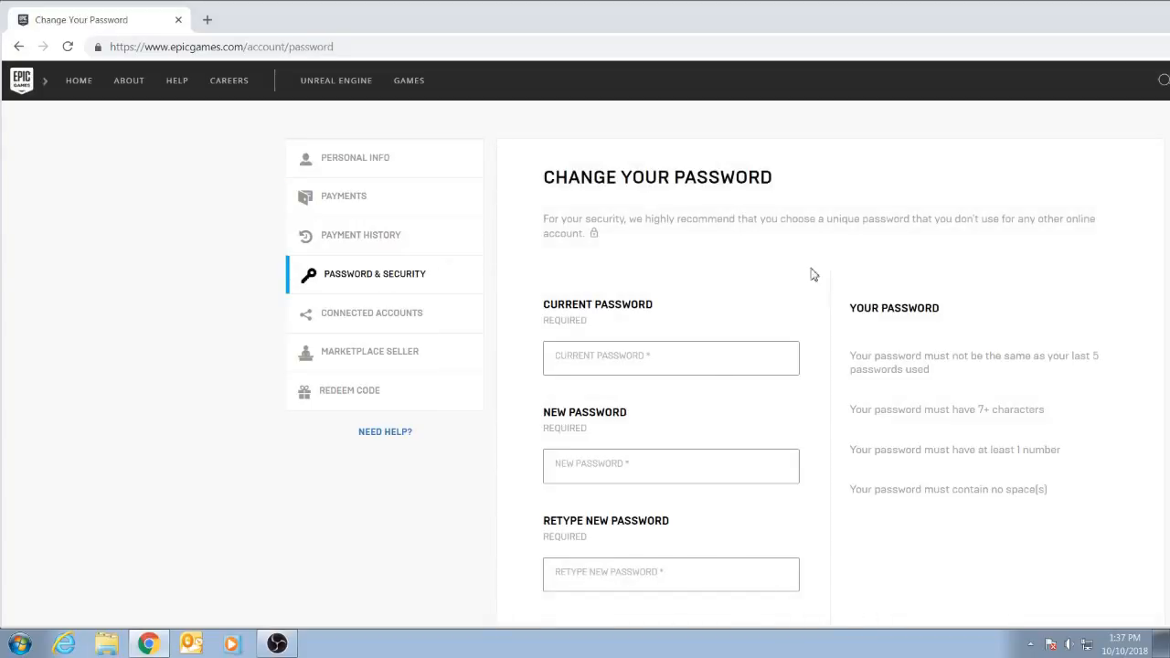
Begin Enable Email Authentication under Two-Factor Authentication, bringing up the security-code prompt.
scroll("down", 3)
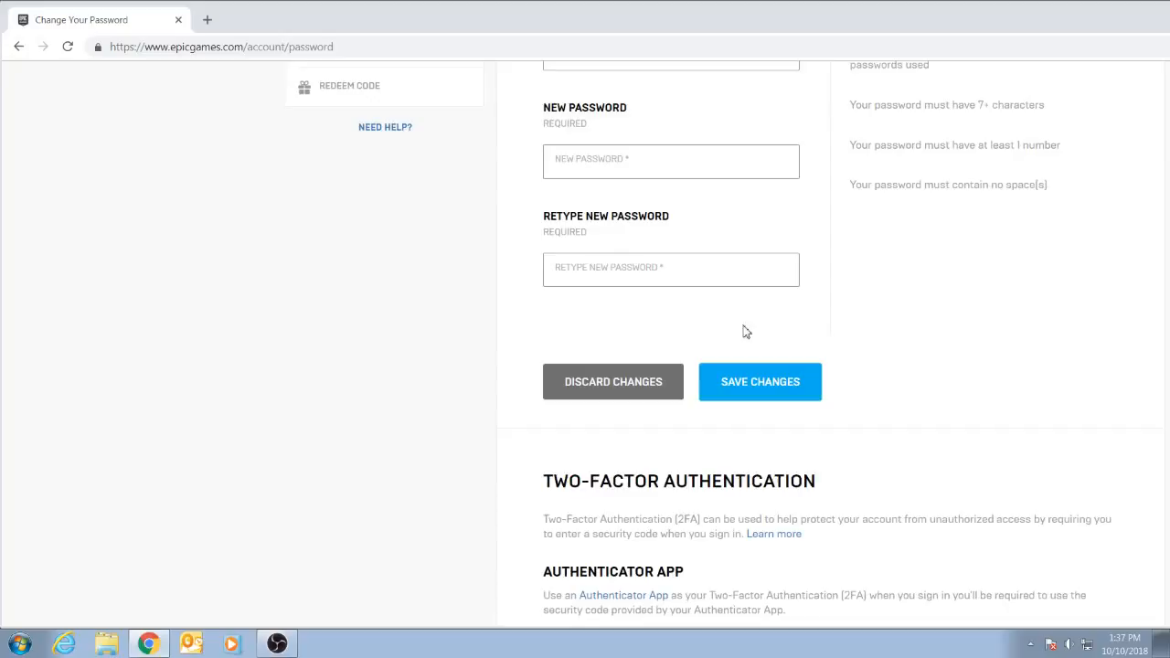
scroll("down", 3)
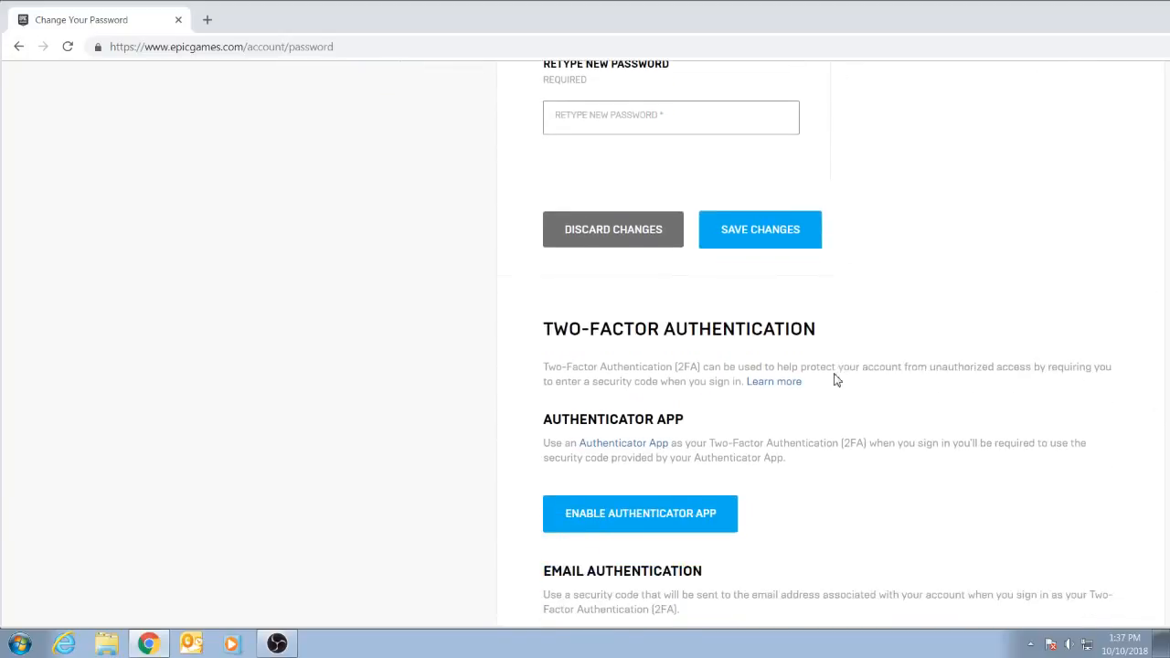
scroll("down", 3)
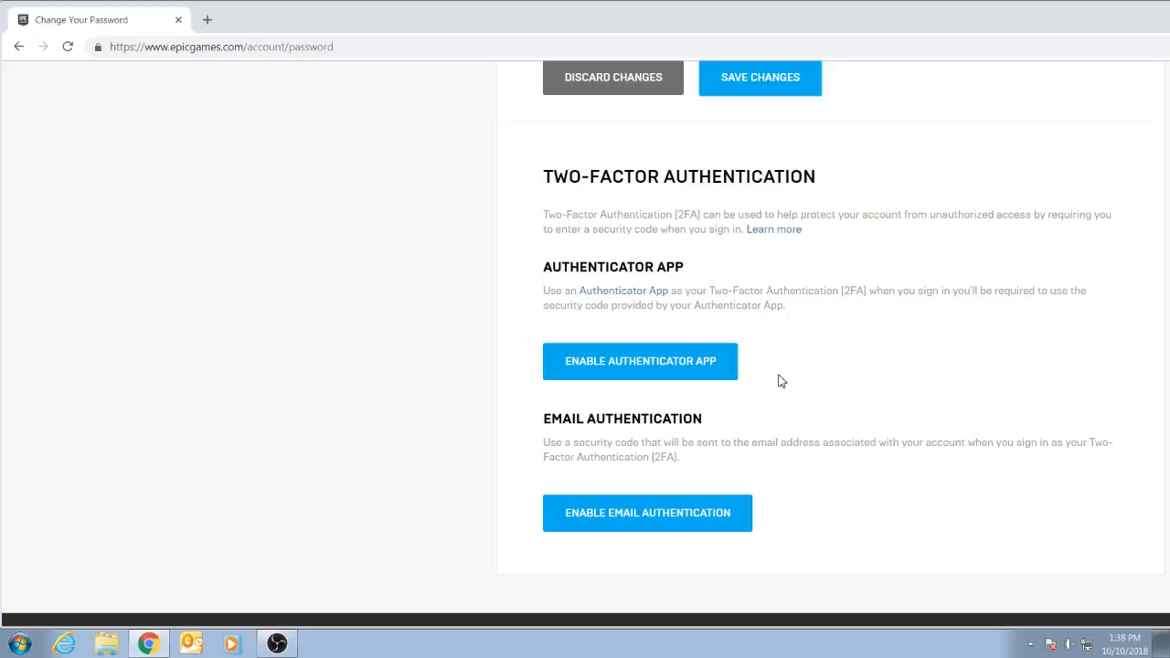
left_click(647, 512)
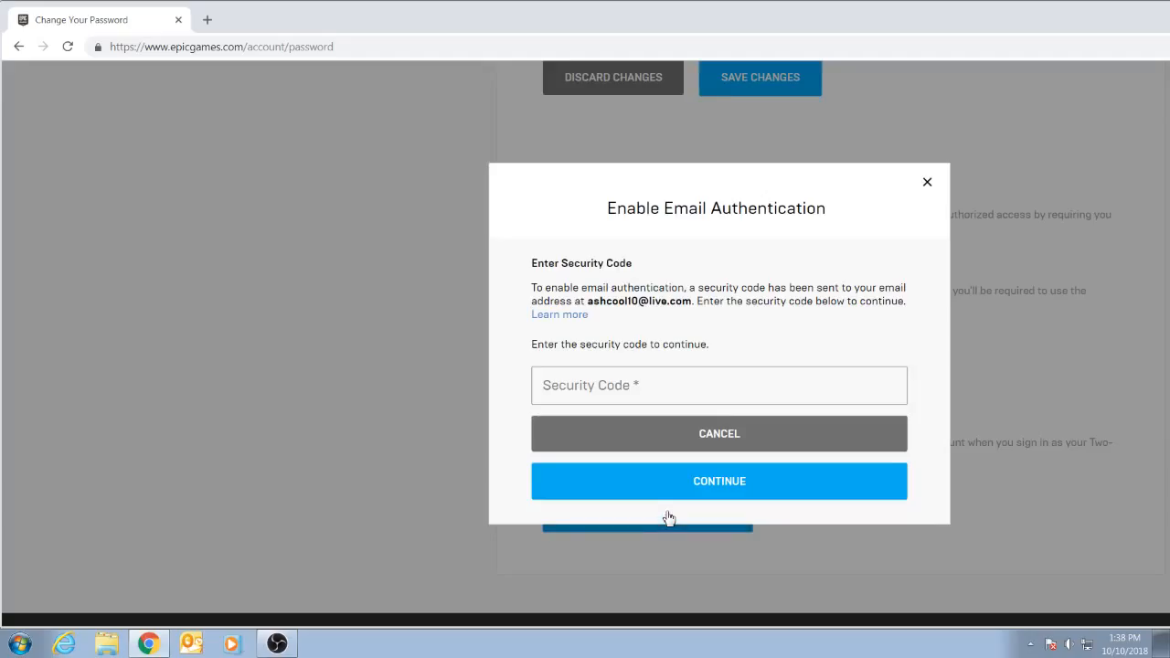